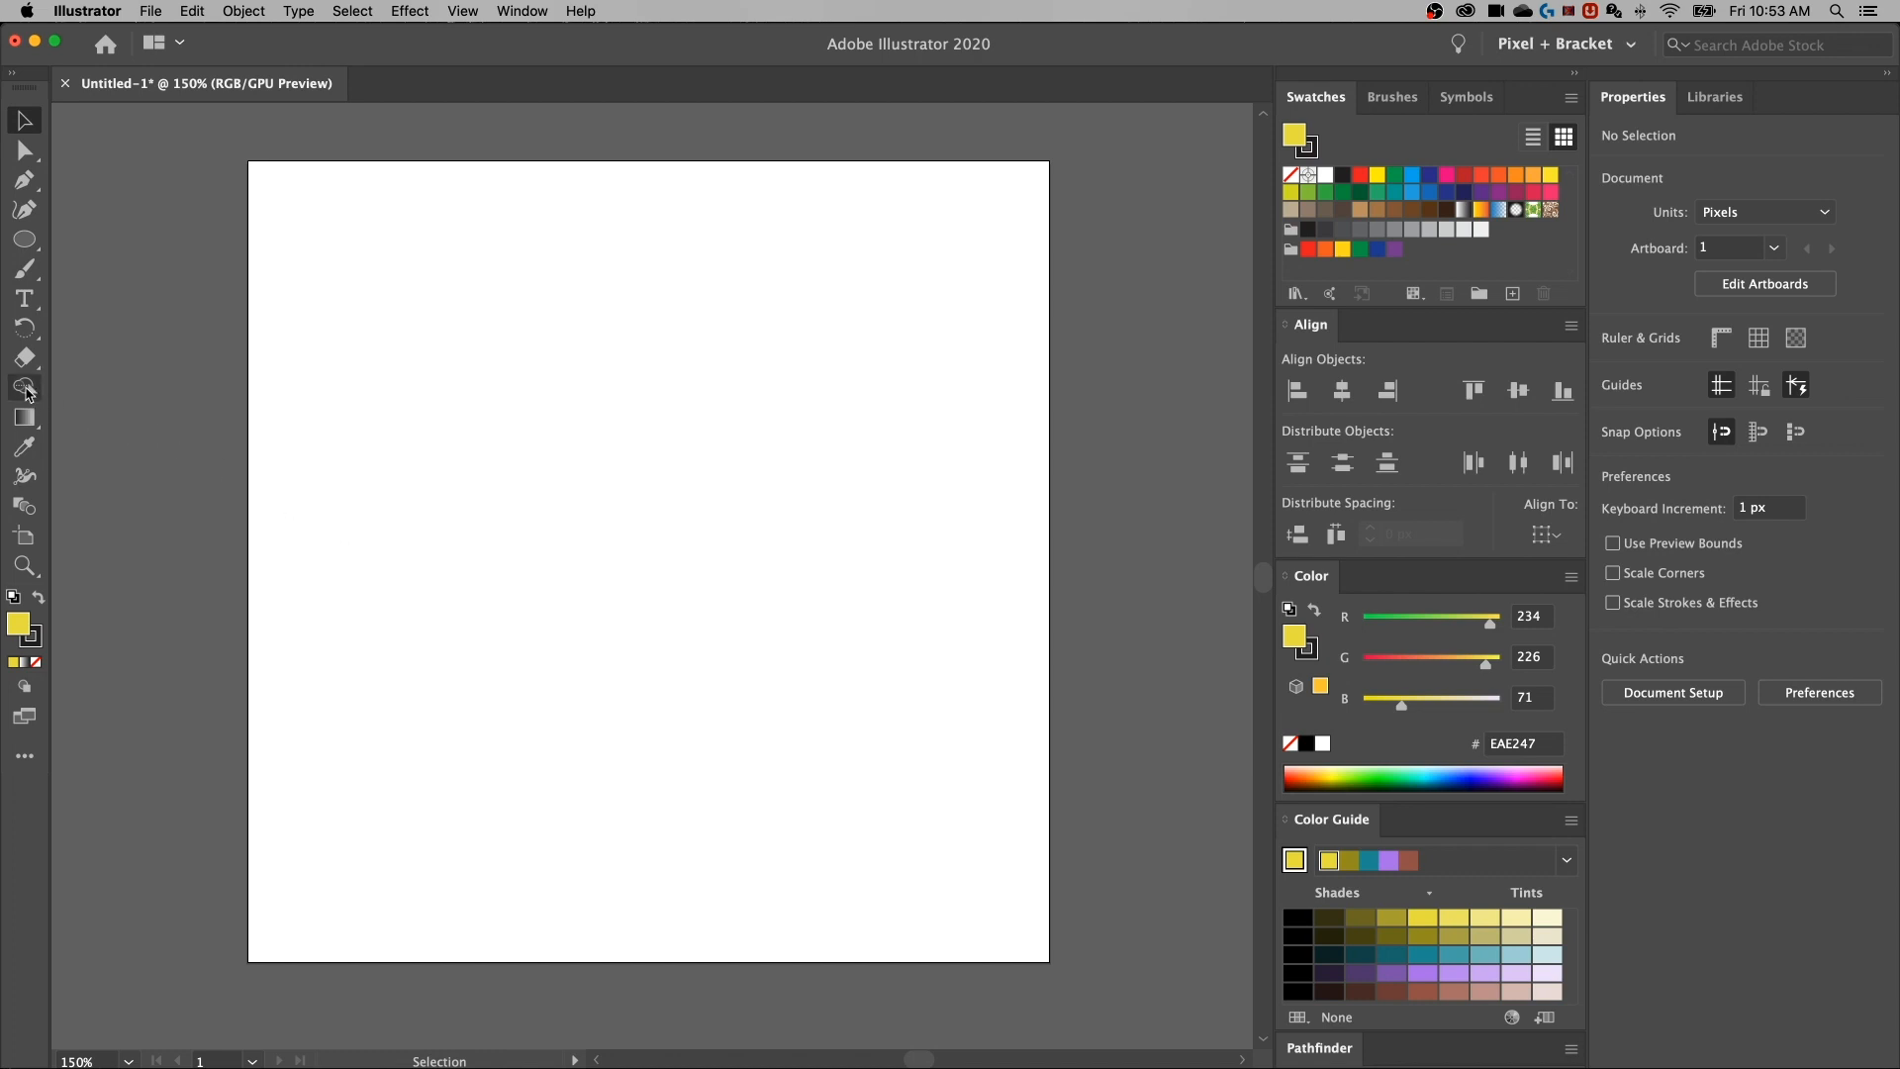
Select the Shape Builder Tool (Shift+M) from the toolbar
{"action": "left_click", "coordinate": [24, 388]}
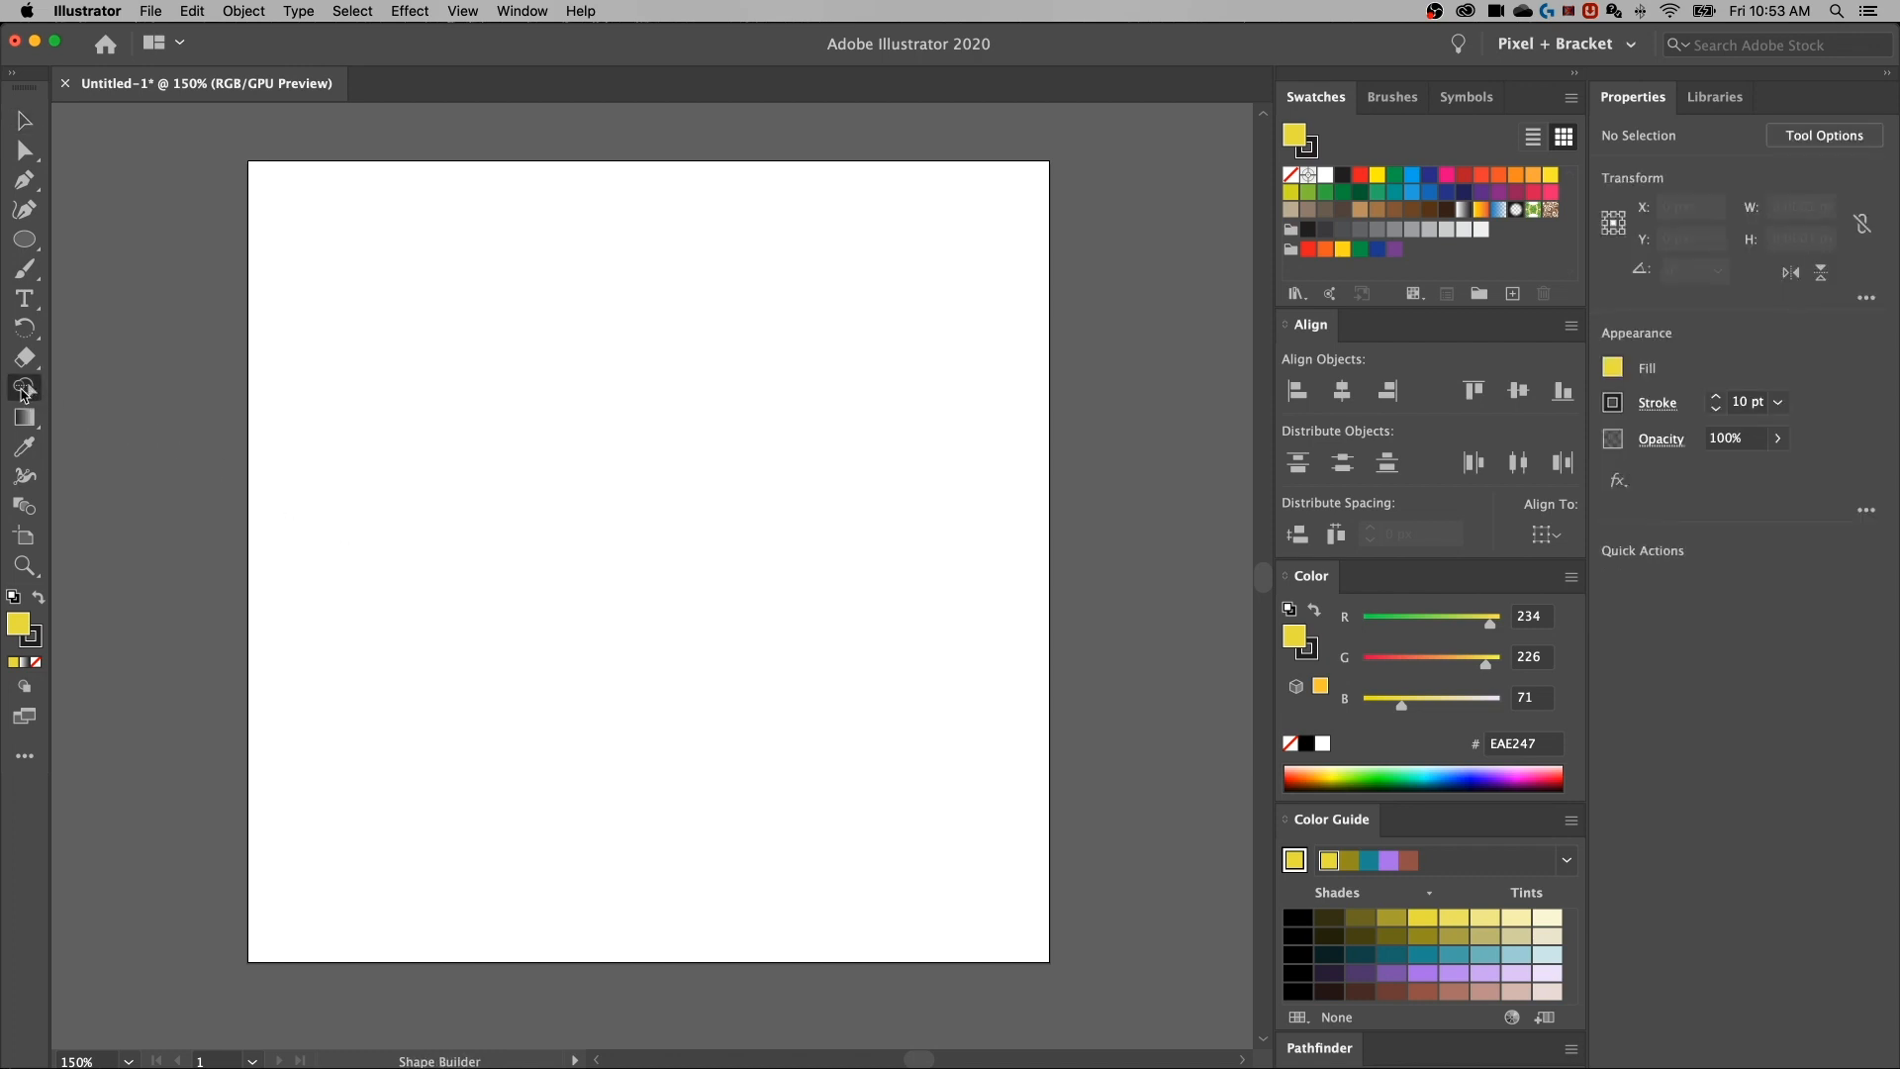
{"action": "mouse_move", "coordinate": [24, 387]}
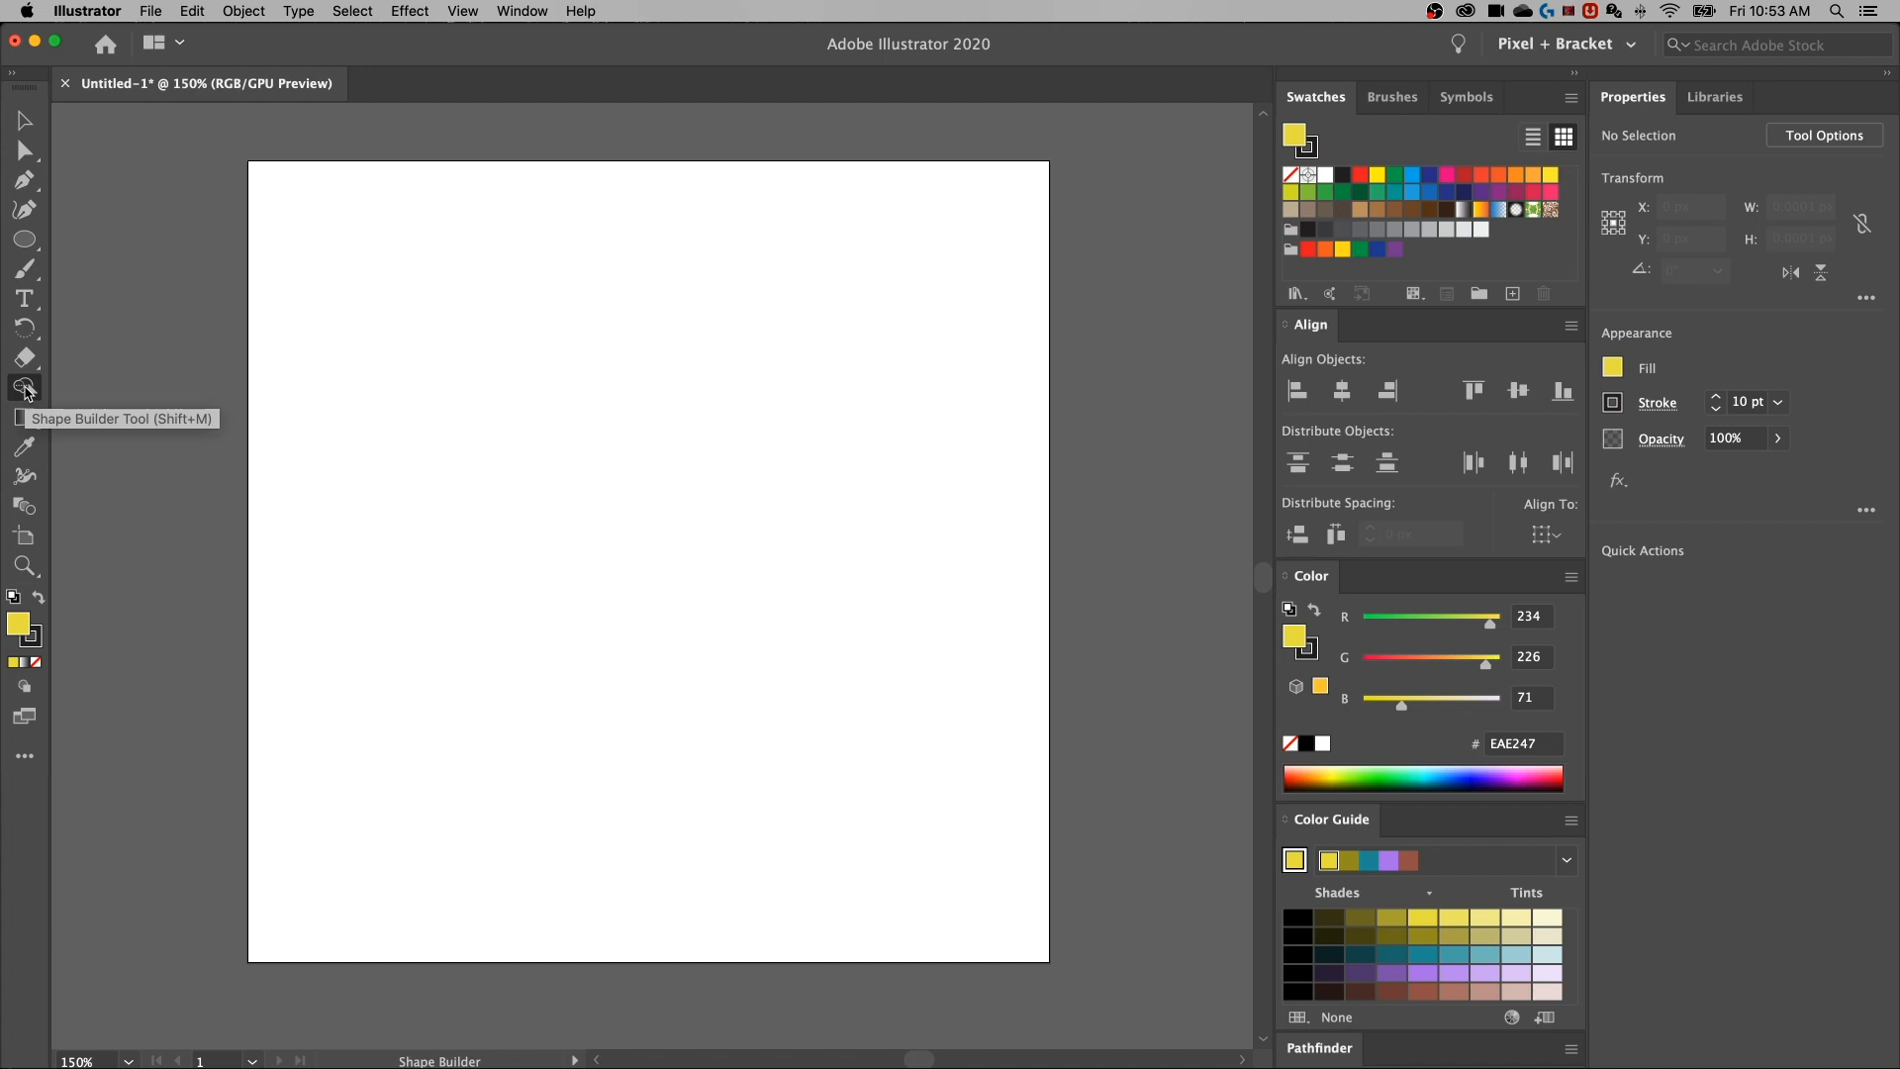
Open Shape Builder Tool Options, showing Gap Detection off and Freeform selection
{"action": "double_click", "coordinate": [23, 387]}
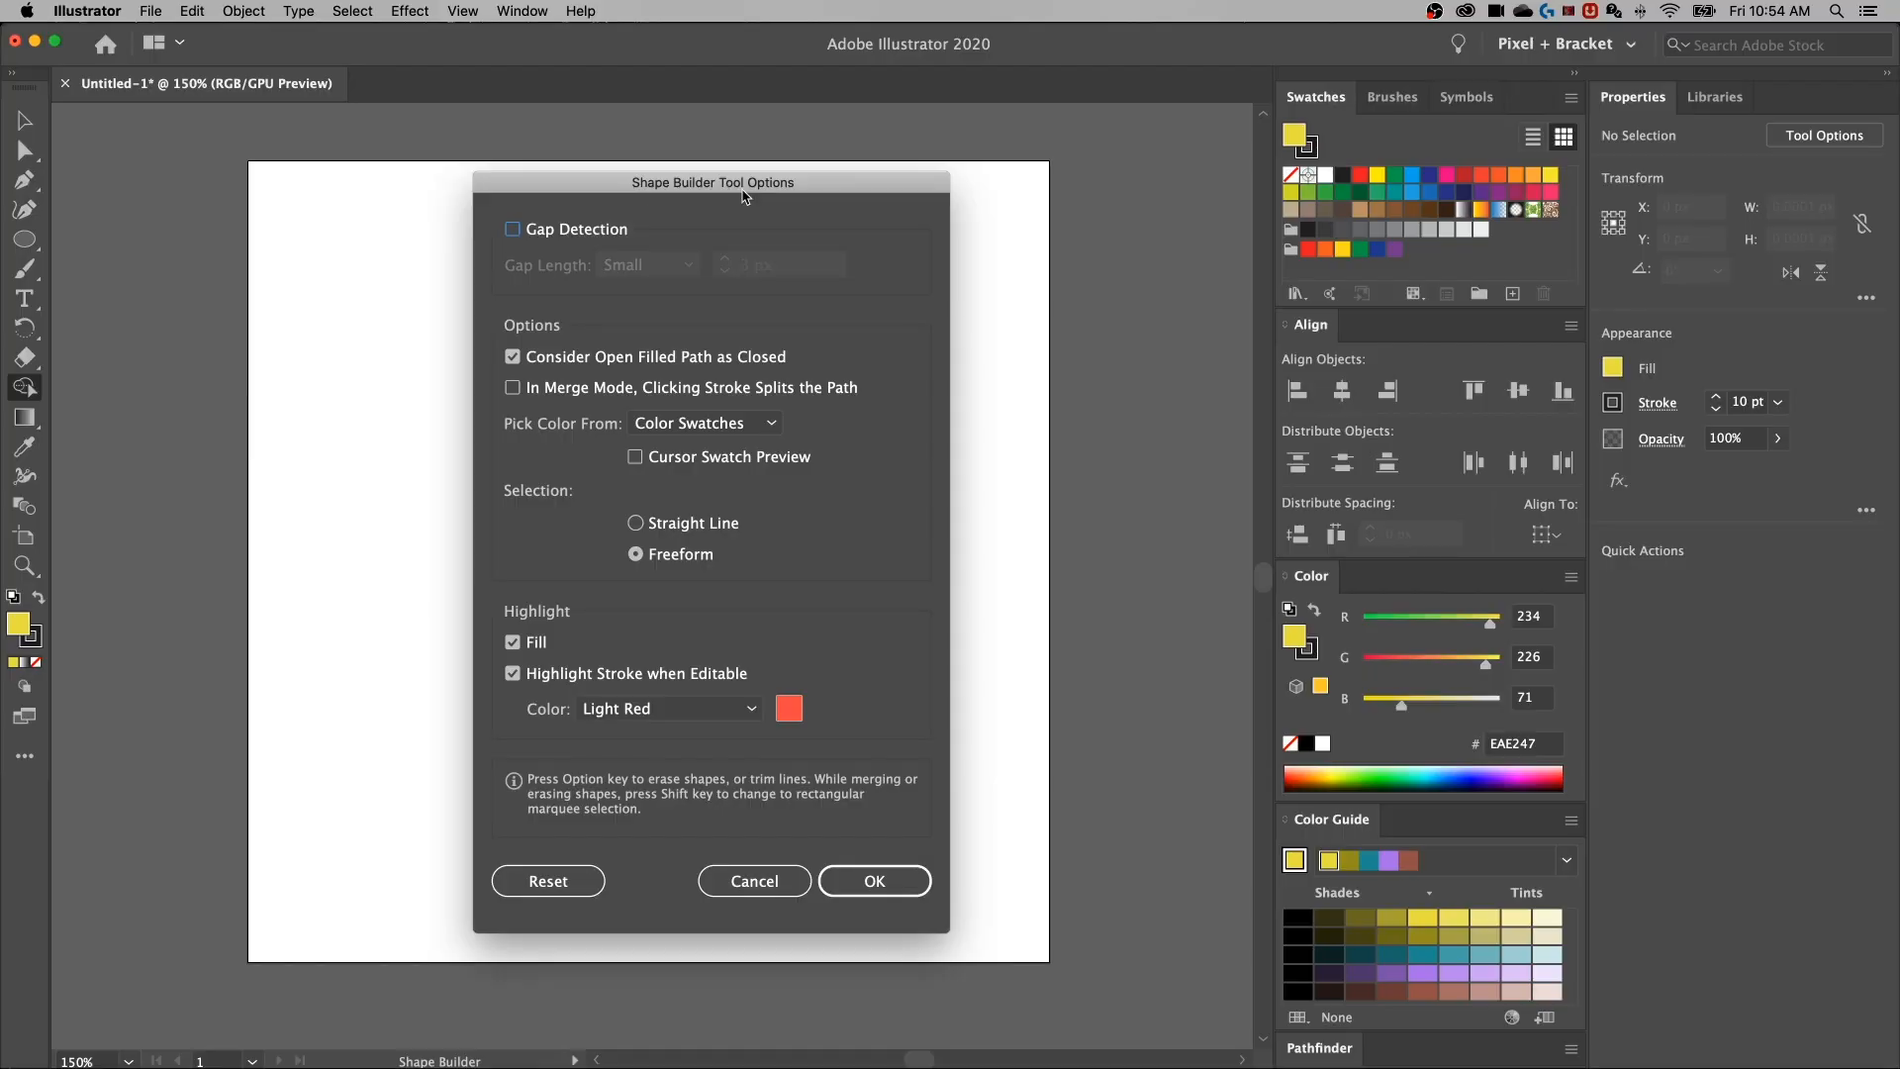
{"action": "mouse_move", "coordinate": [658, 227]}
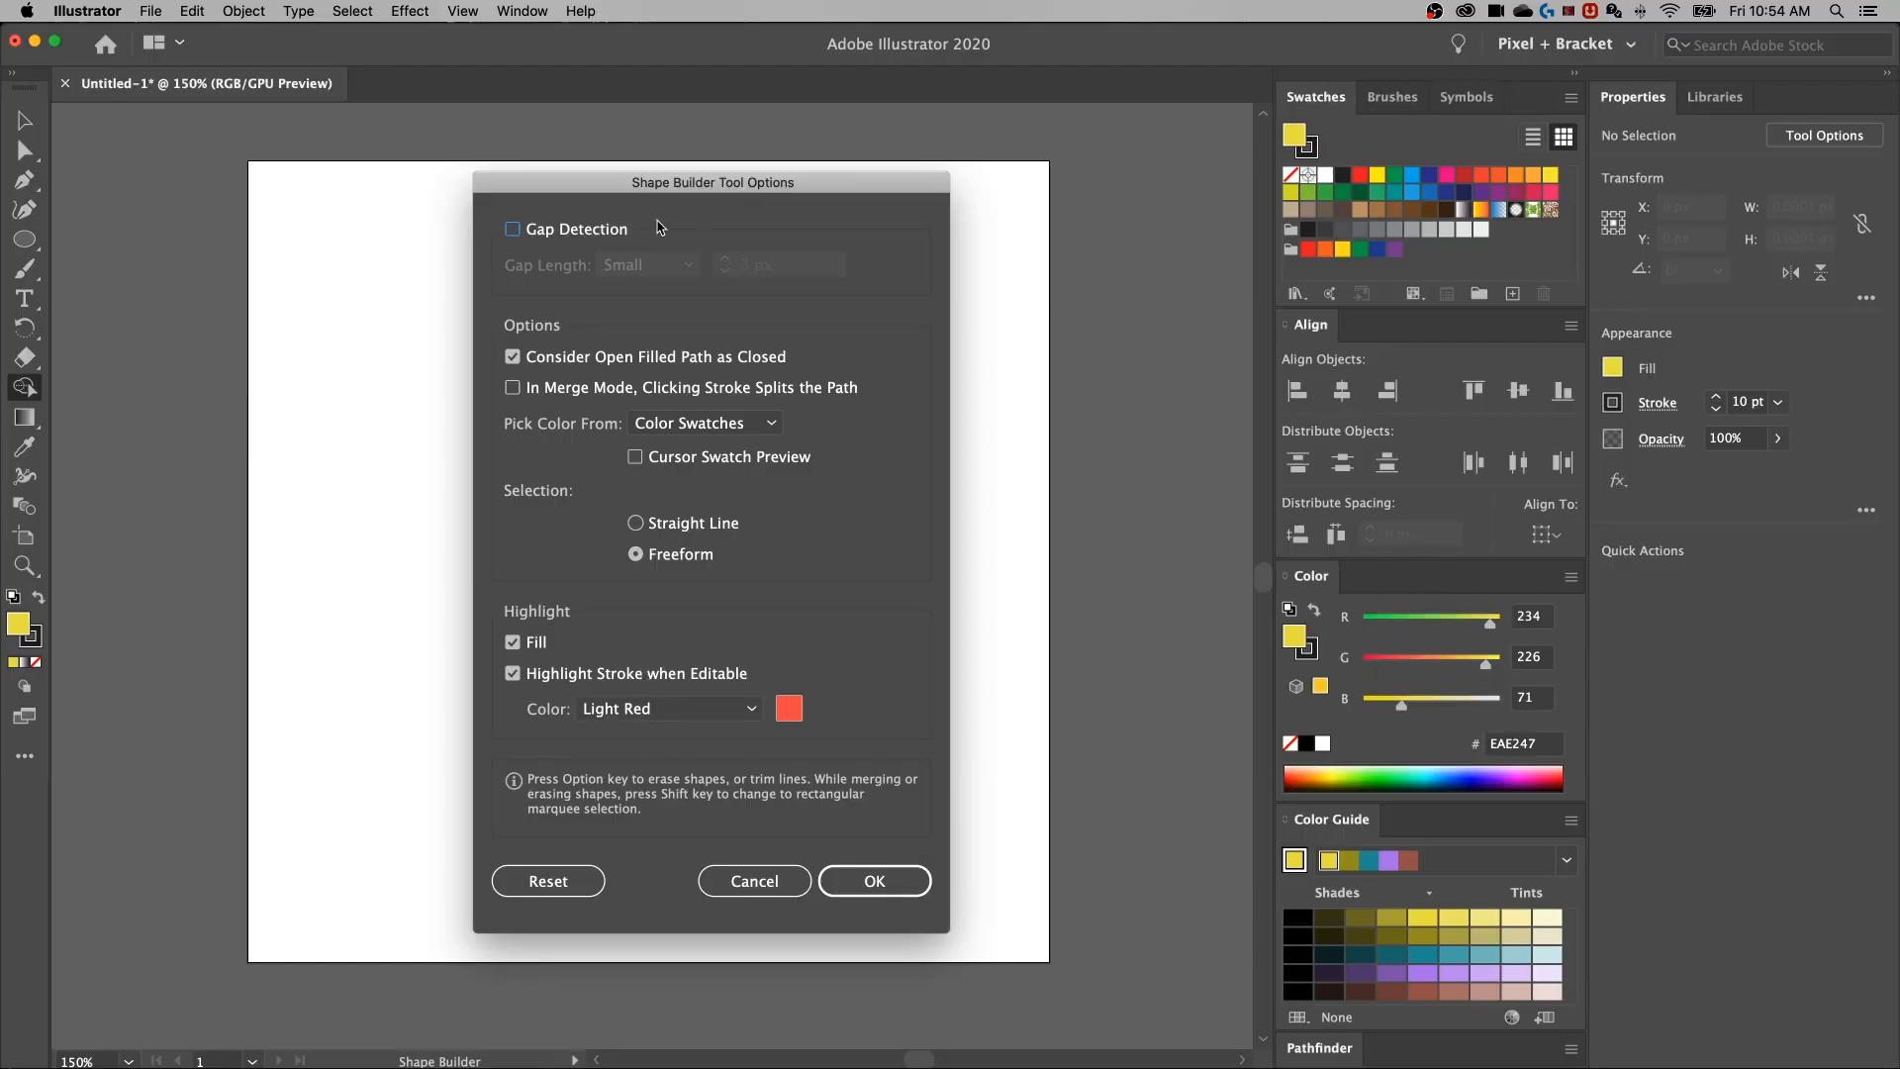
{"action": "mouse_move", "coordinate": [570, 235]}
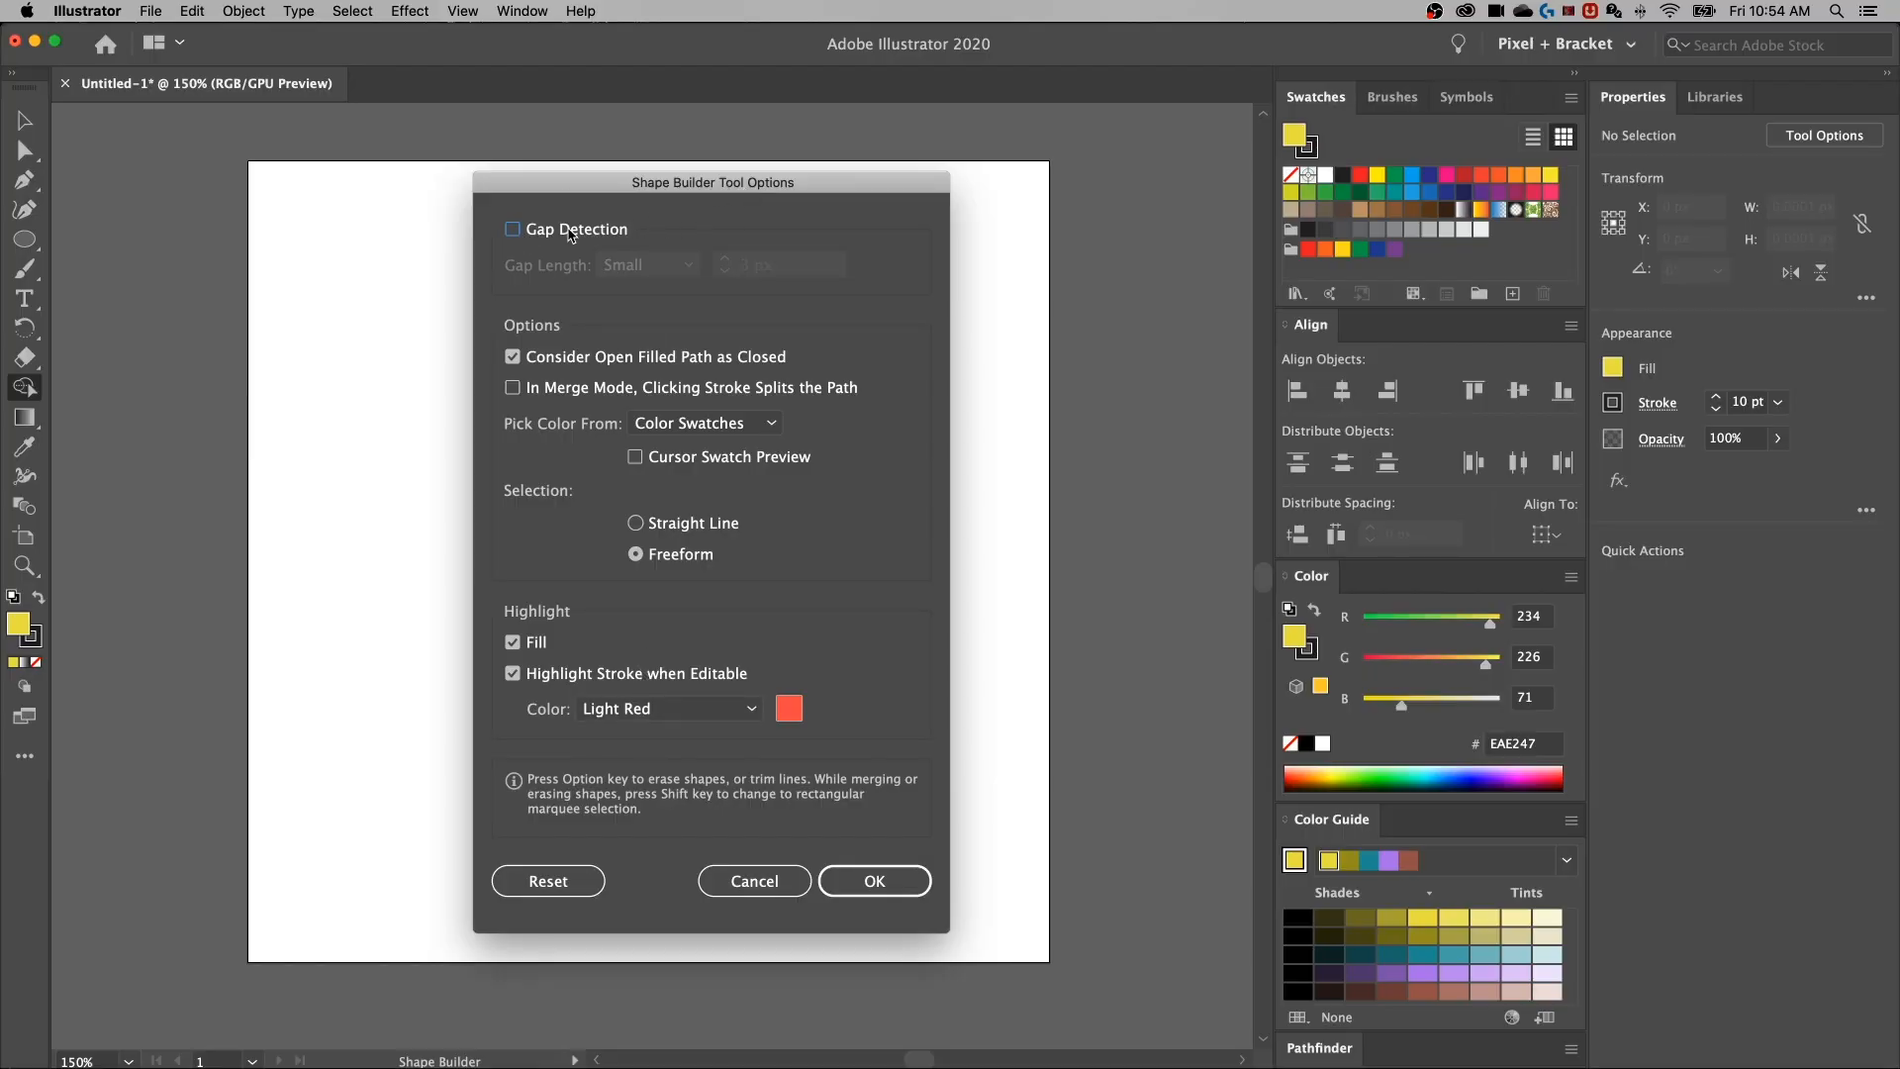
{"action": "mouse_move", "coordinate": [808, 266]}
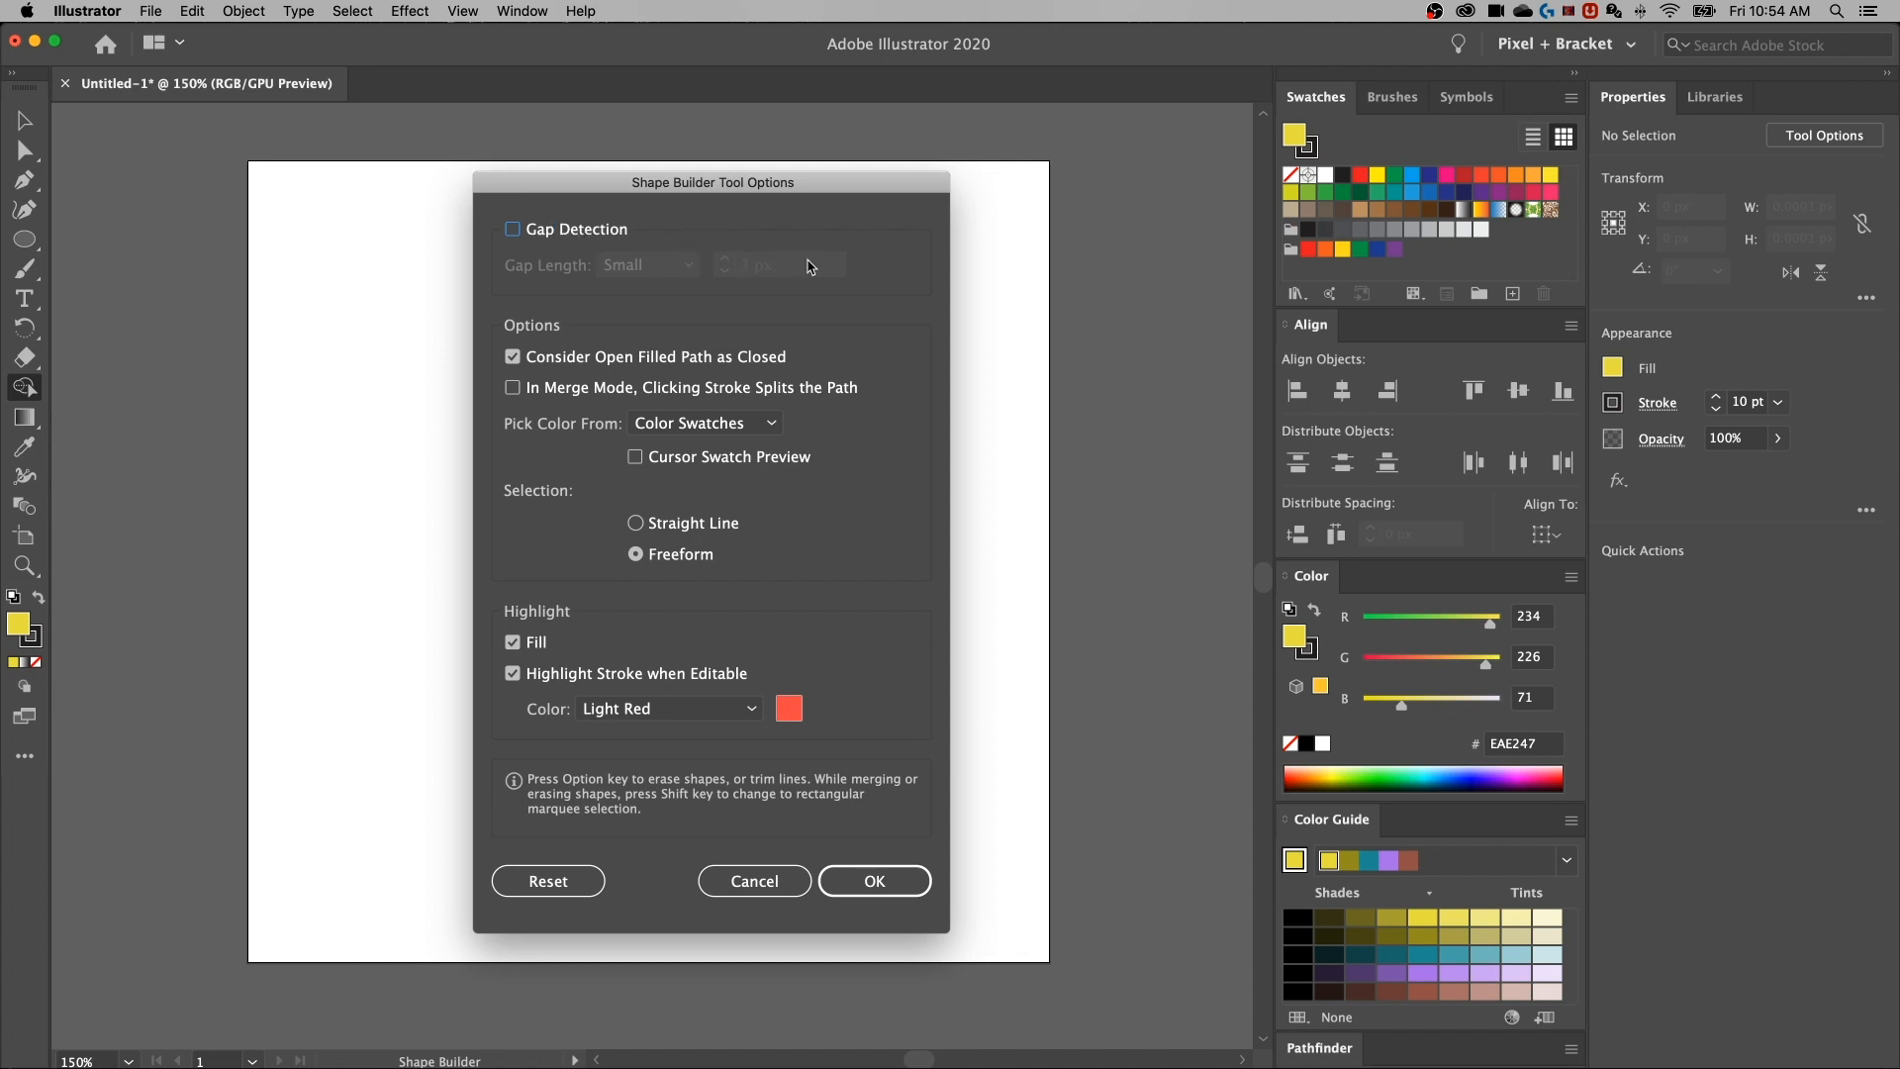
{"action": "mouse_move", "coordinate": [603, 228]}
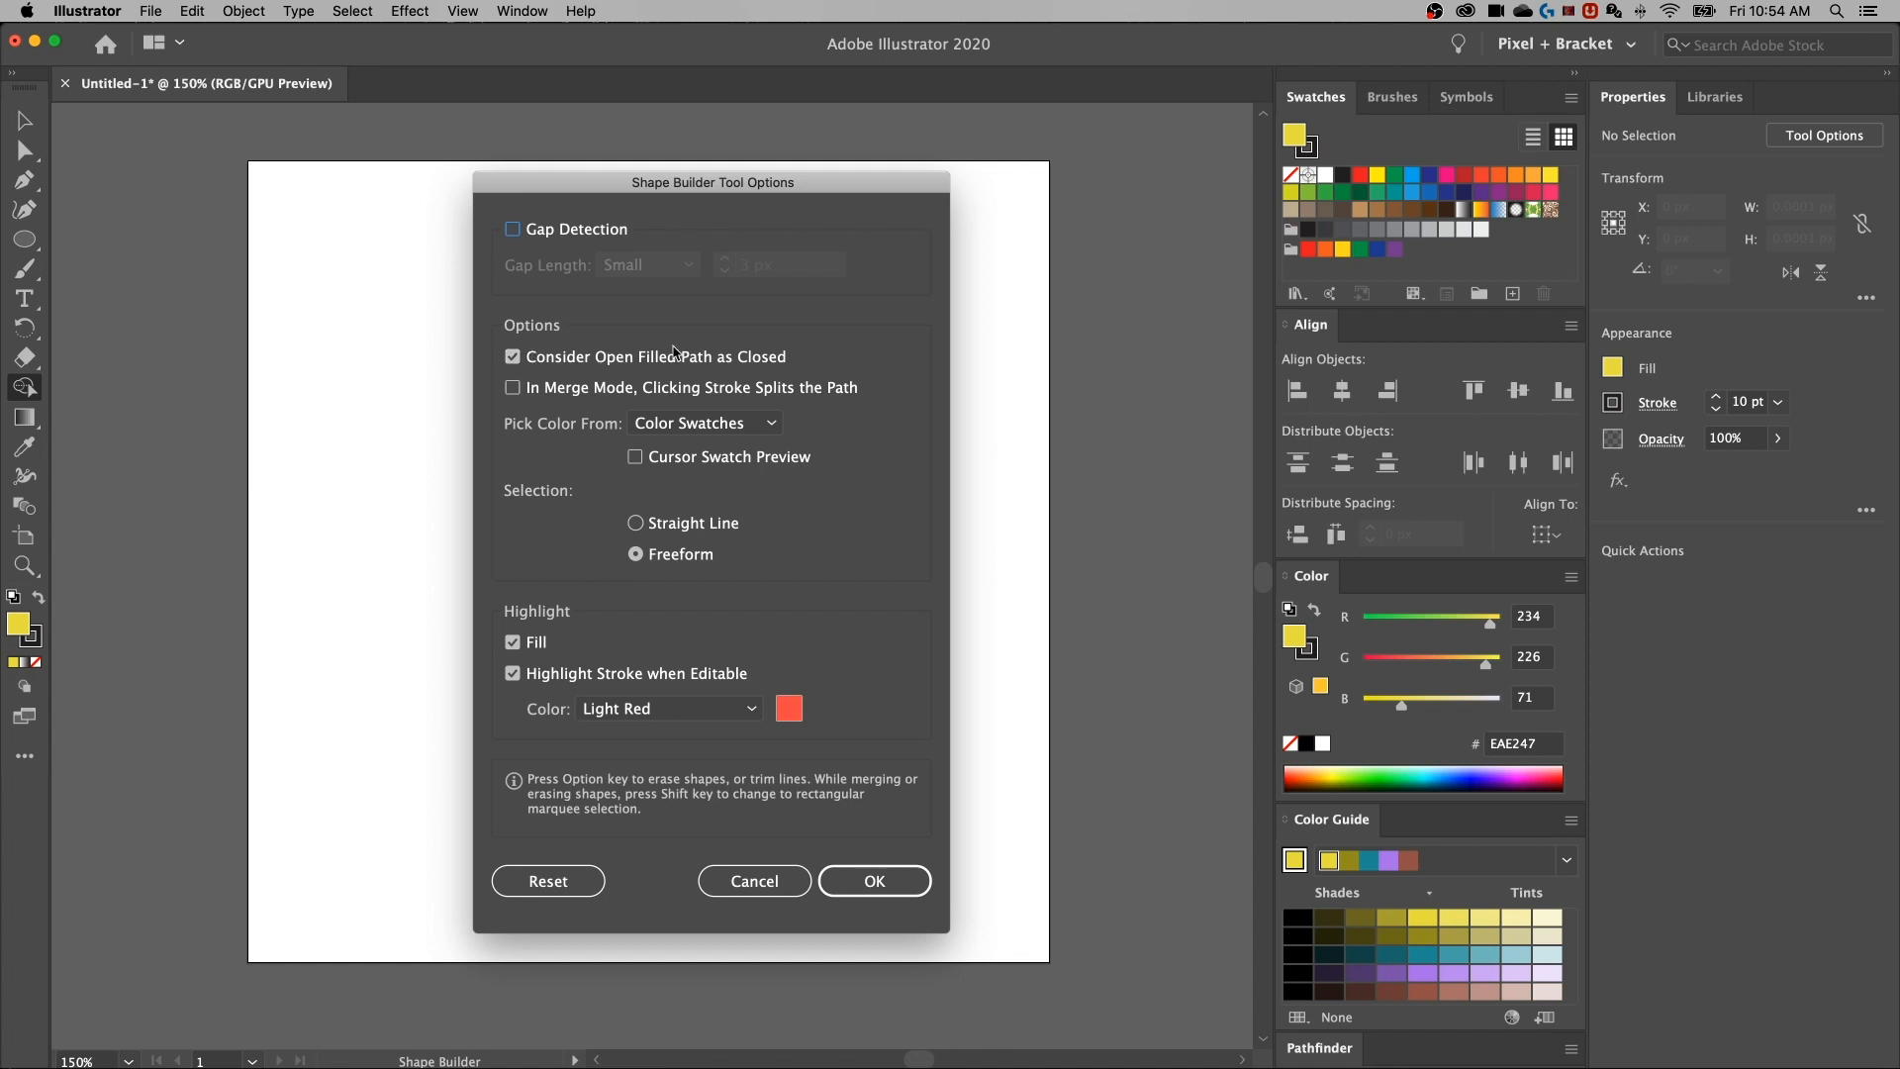
{"action": "mouse_move", "coordinate": [513, 387]}
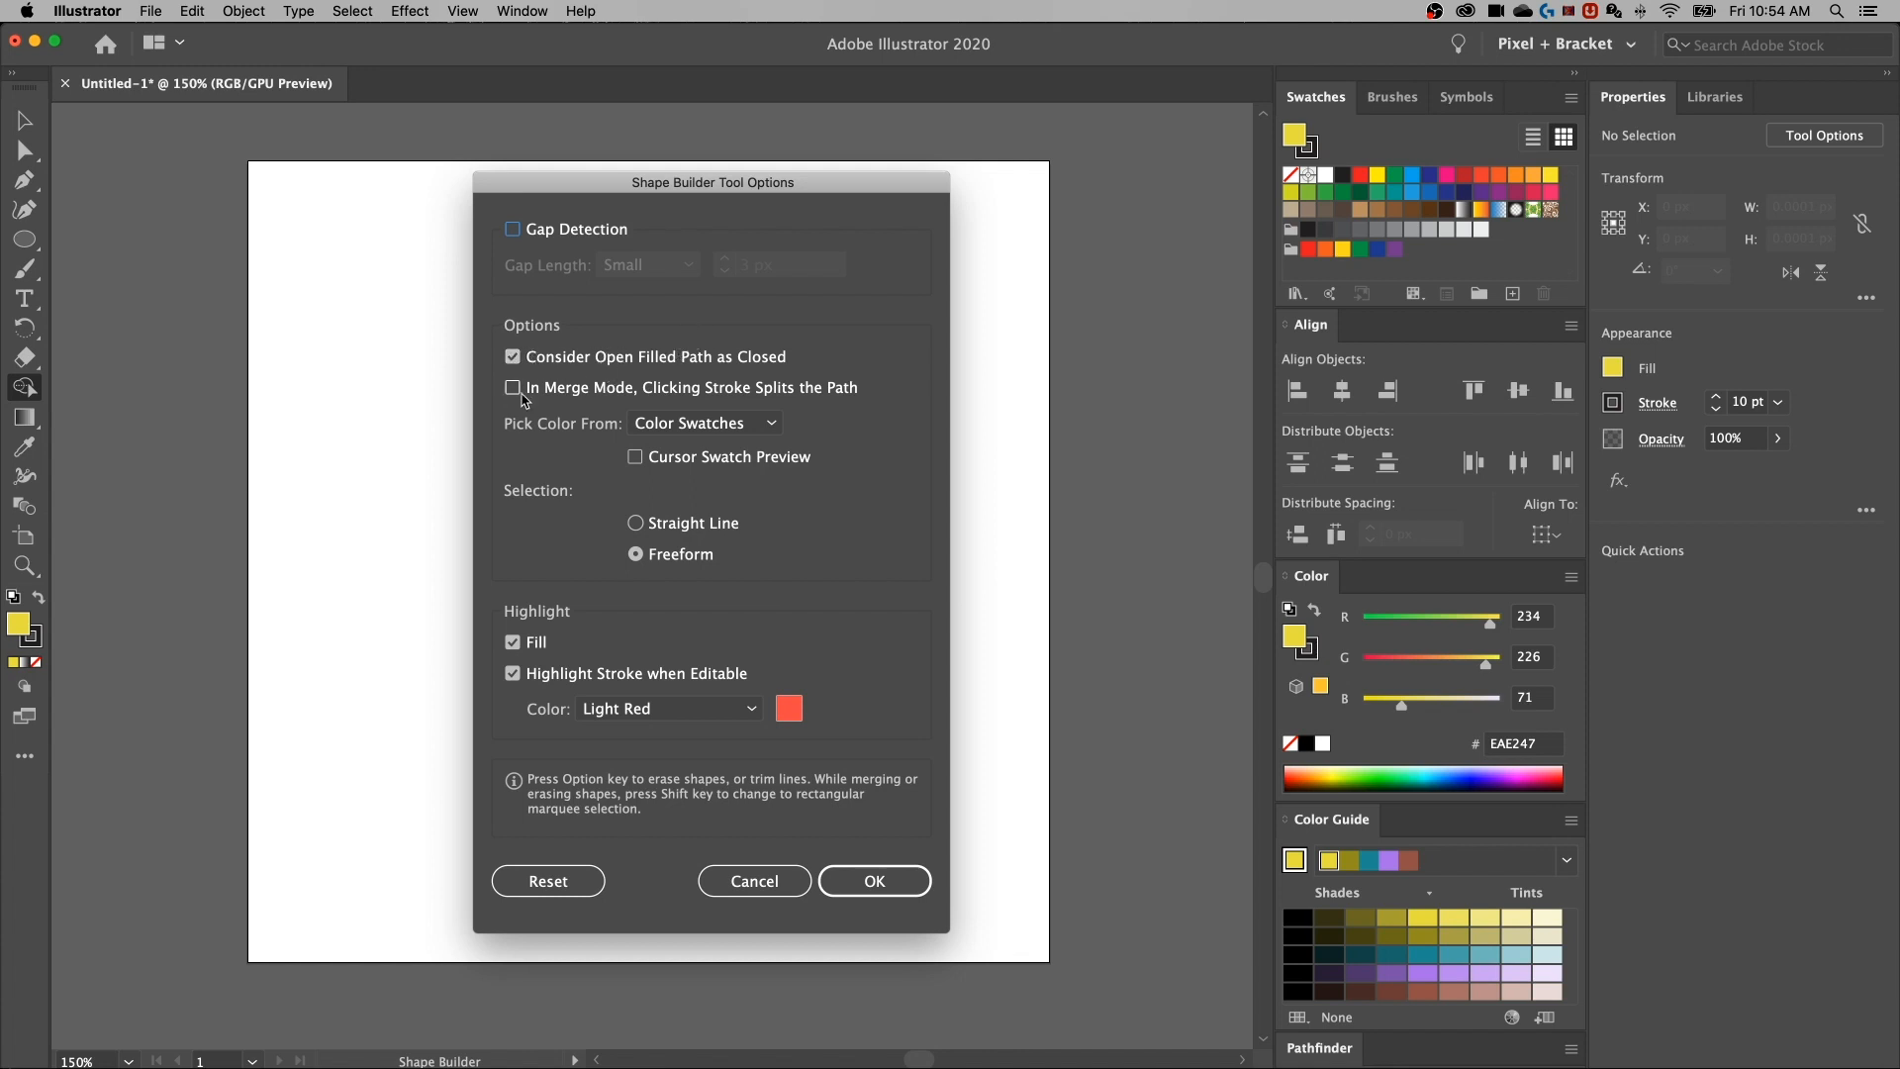